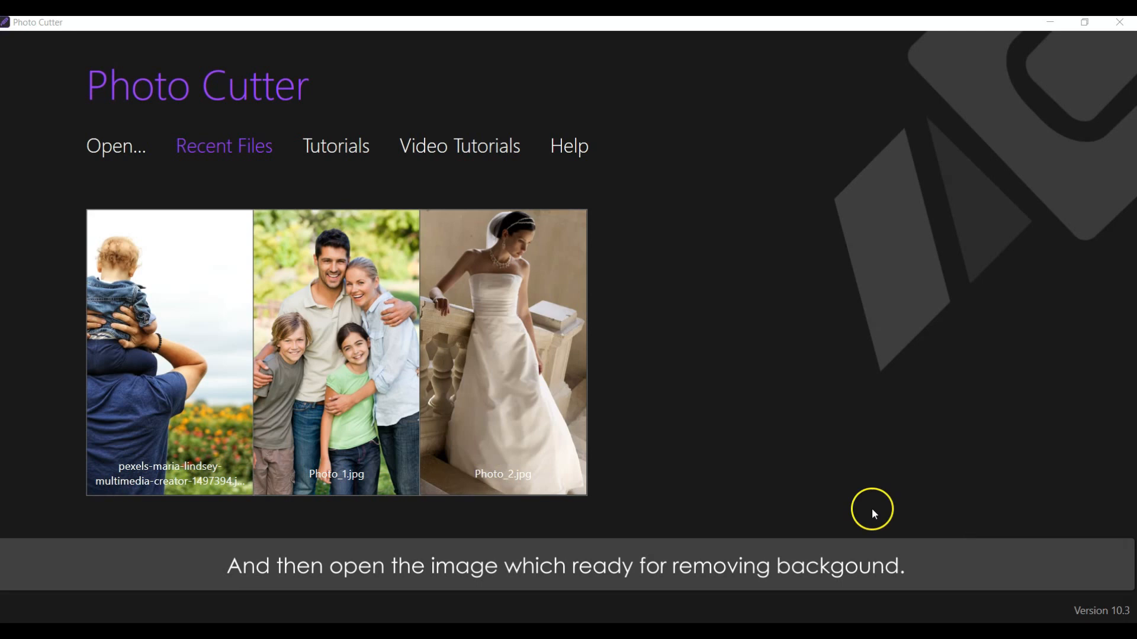
# Open the pexels father-and-baby photo from Recent Files in Cut-Out mode.
pyautogui.doubleClick(168, 351)
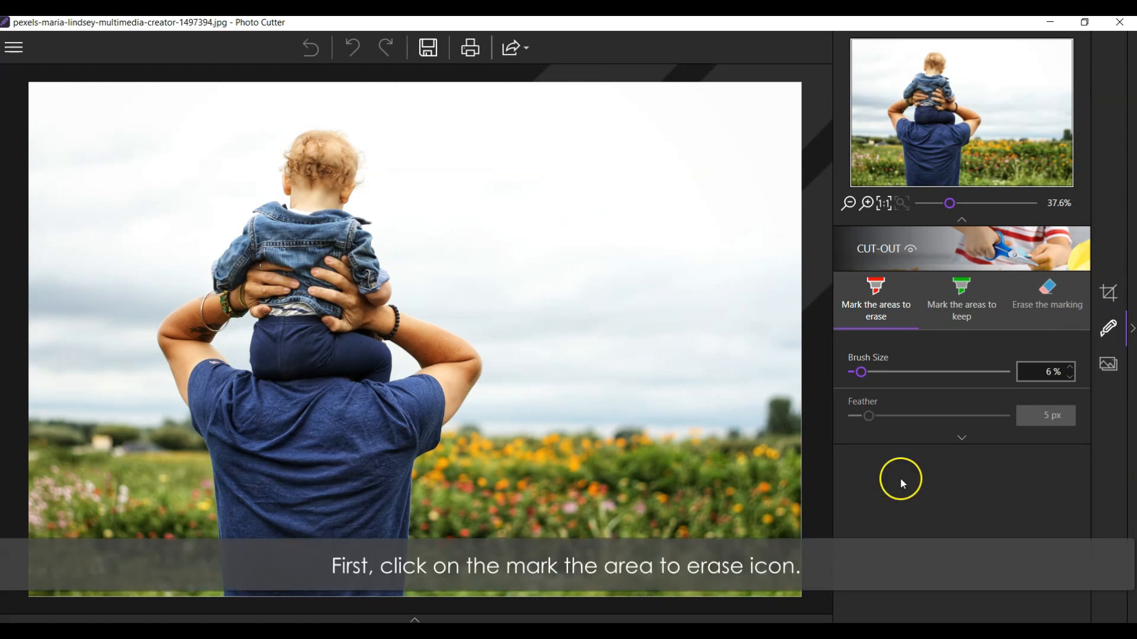
# Mark the sky and flower field for erasing with a 9% brush.
pyautogui.click(876, 298)
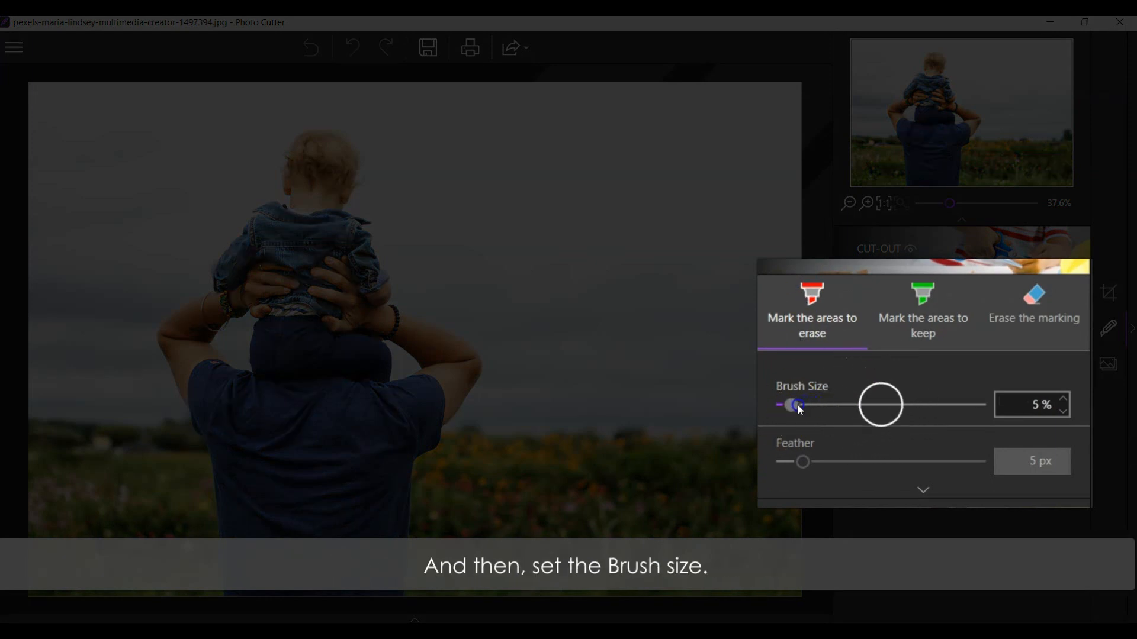
pyautogui.moveTo(796, 405); pyautogui.dragTo(870, 372)
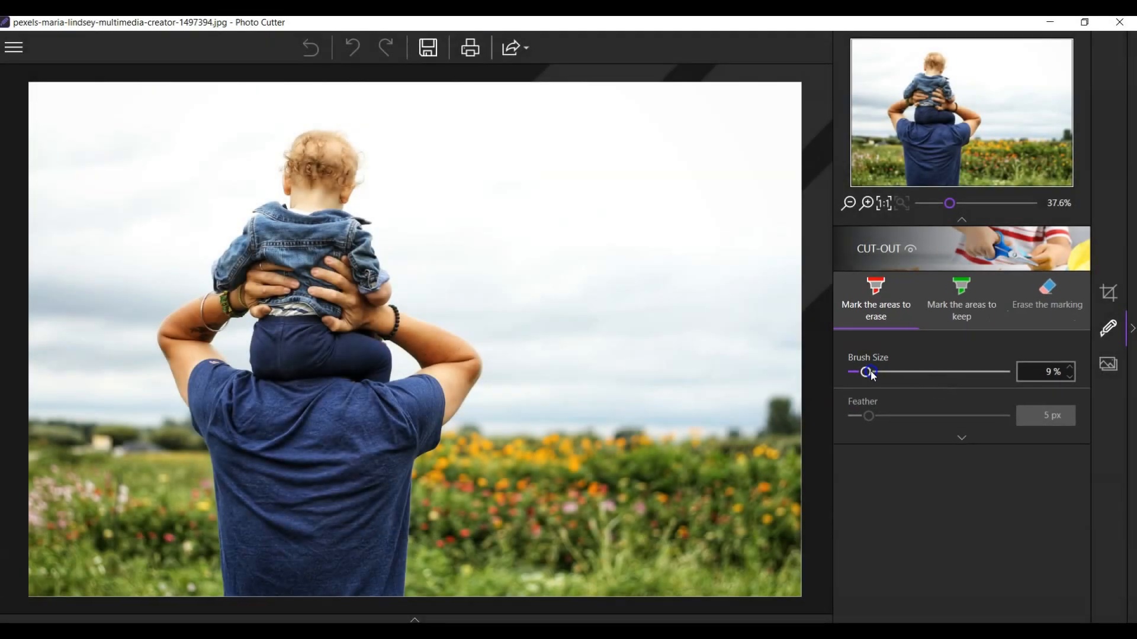
pyautogui.moveTo(507, 155); pyautogui.dragTo(703, 260)
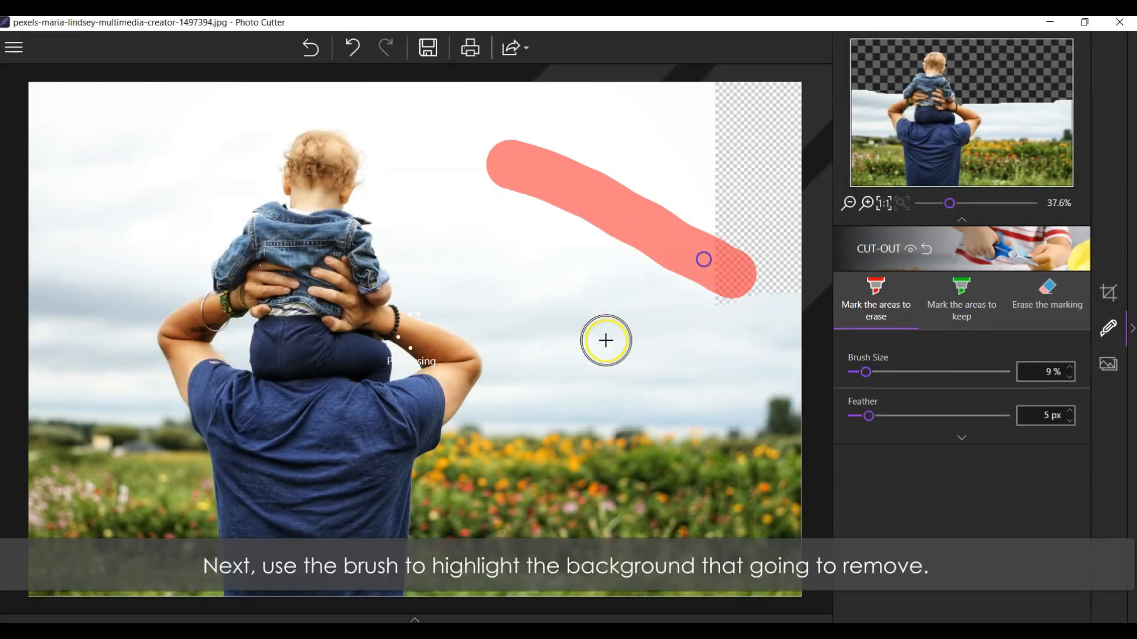
pyautogui.moveTo(605, 341); pyautogui.dragTo(120, 526)
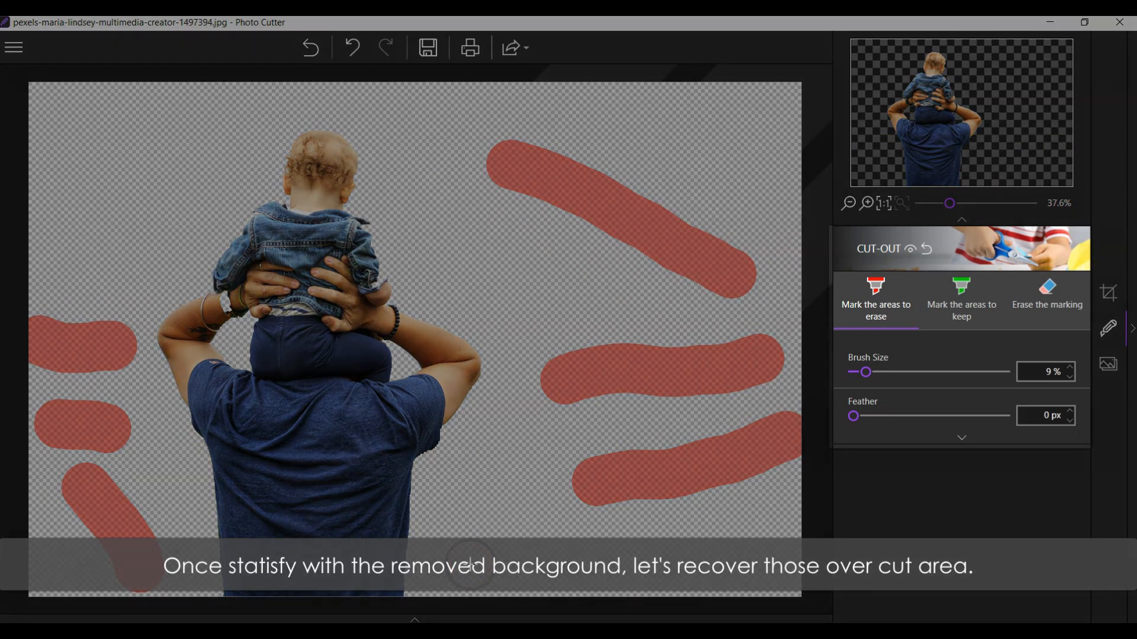
pyautogui.moveTo(961, 293)
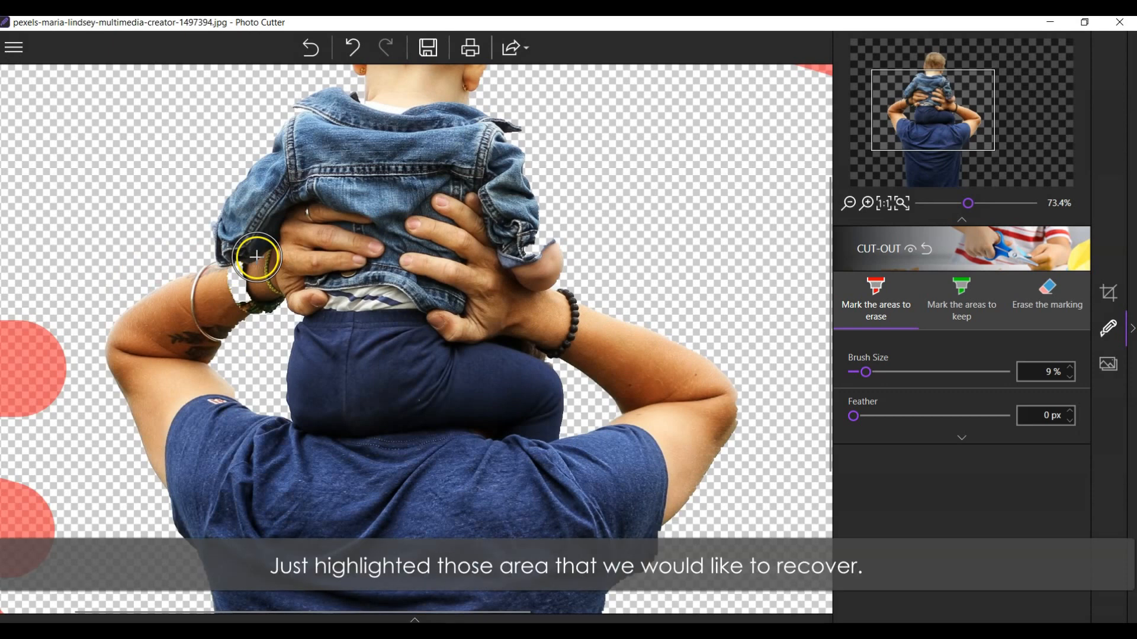
# Paint a keep stroke over the over-cut wrist area of the father's arm.
pyautogui.moveTo(854, 416); pyautogui.dragTo(1006, 416)
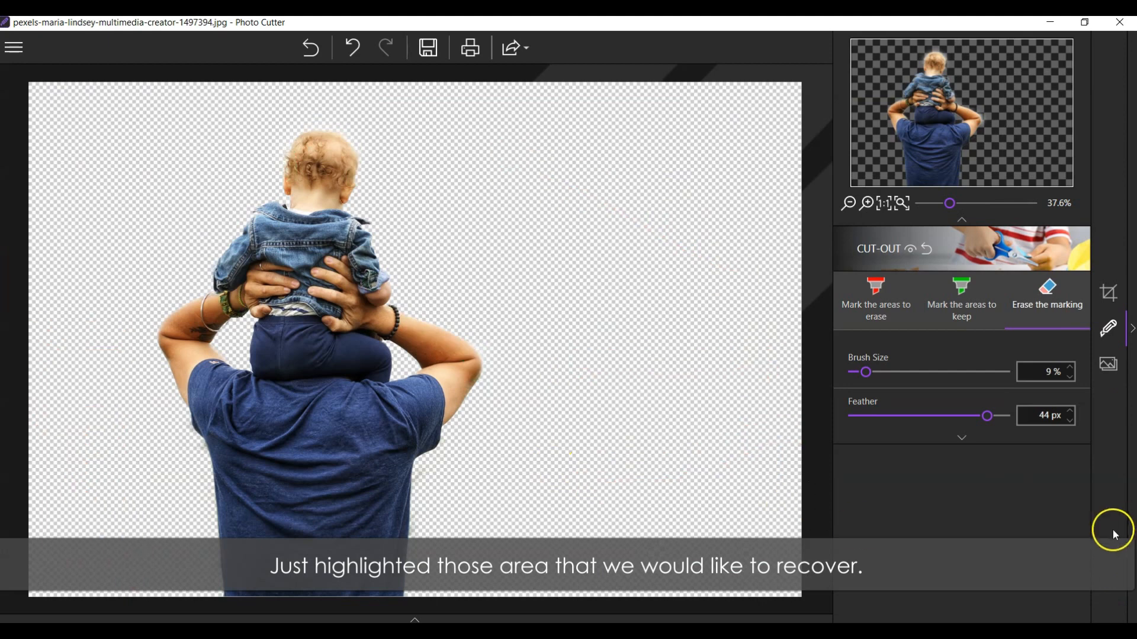
pyautogui.moveTo(1107, 372)
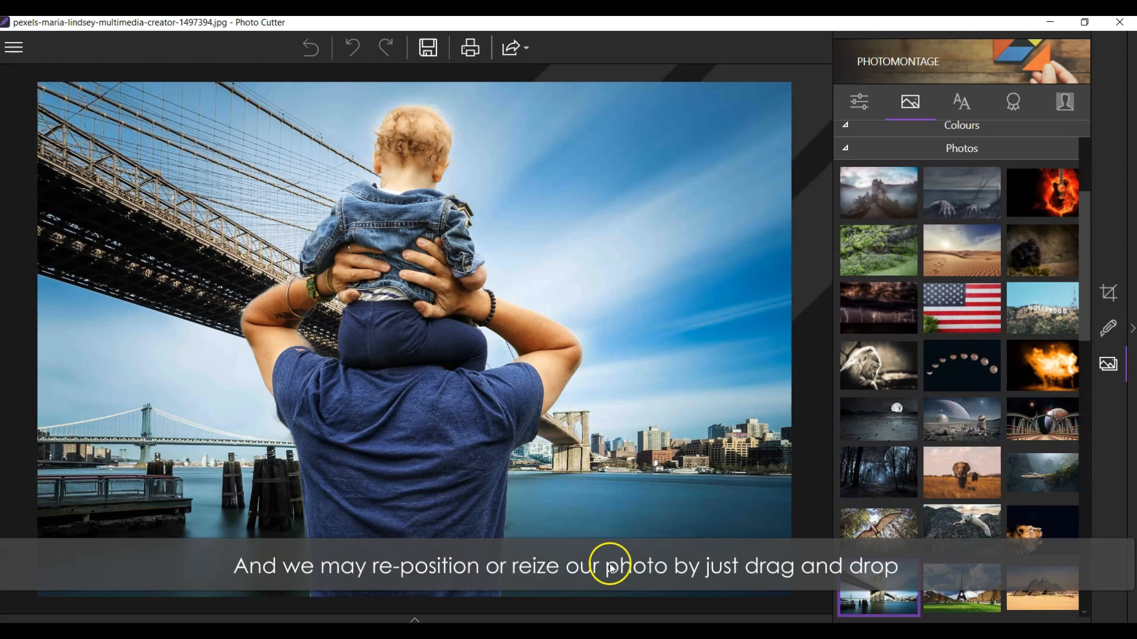
pyautogui.moveTo(623, 558)
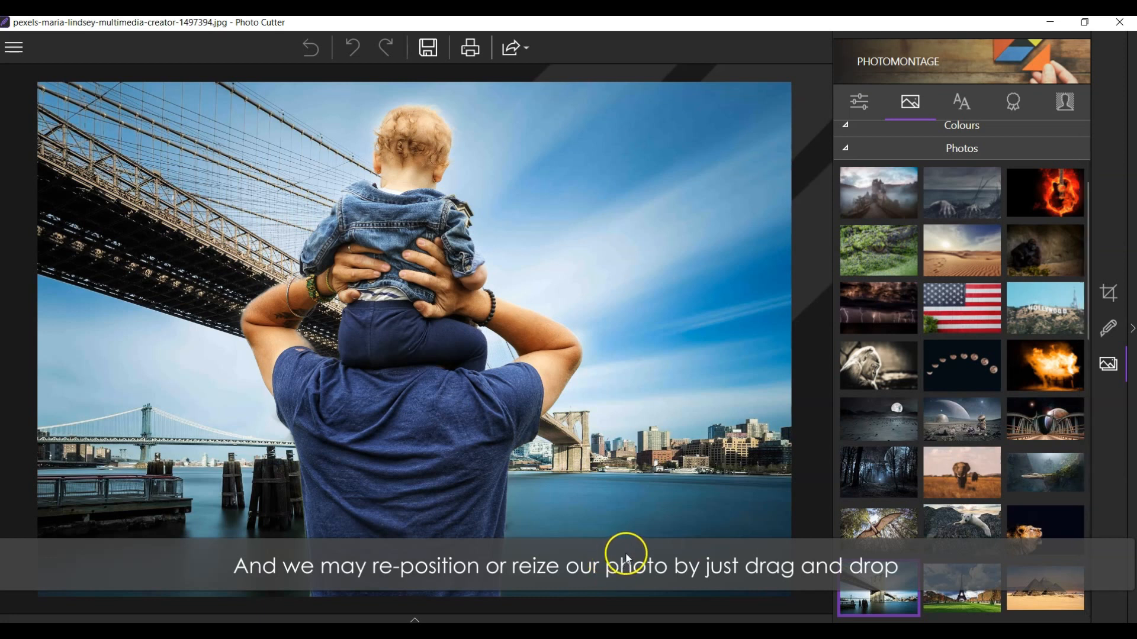
# Choose the 'I love You' sky background and resize the cutout onto the right side.
pyautogui.click(457, 432)
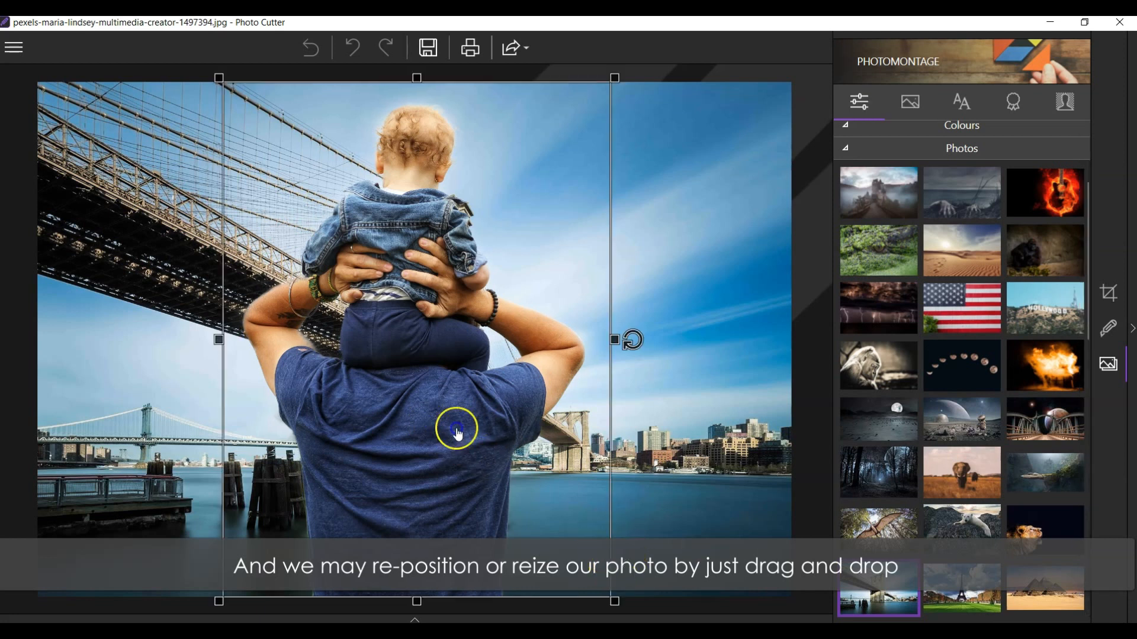
pyautogui.moveTo(457, 428); pyautogui.dragTo(584, 435)
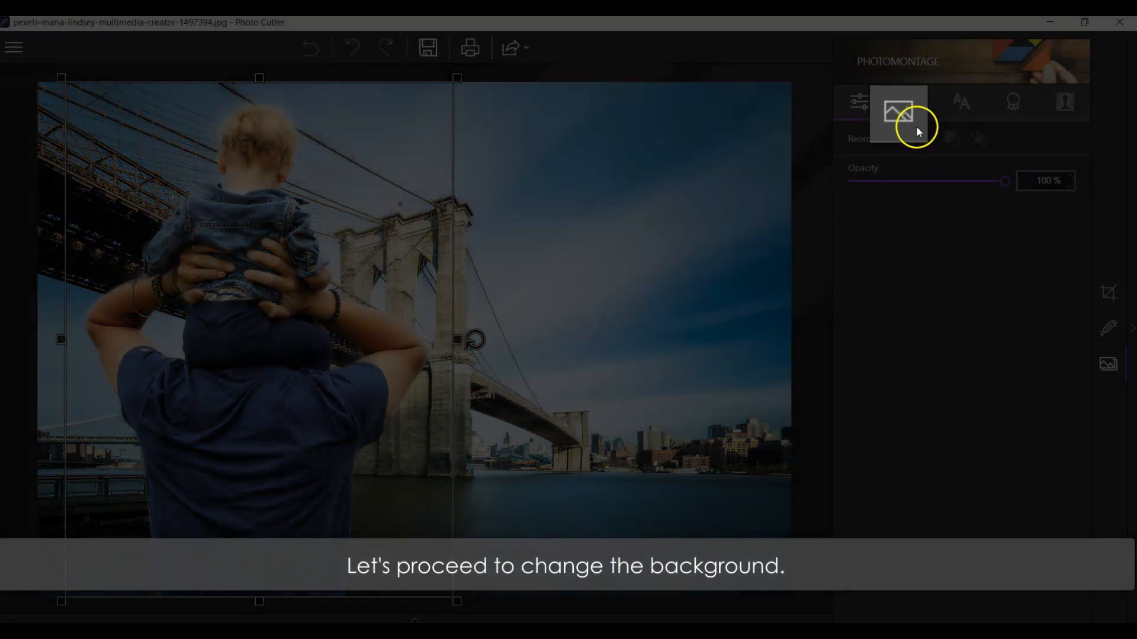
pyautogui.click(910, 101)
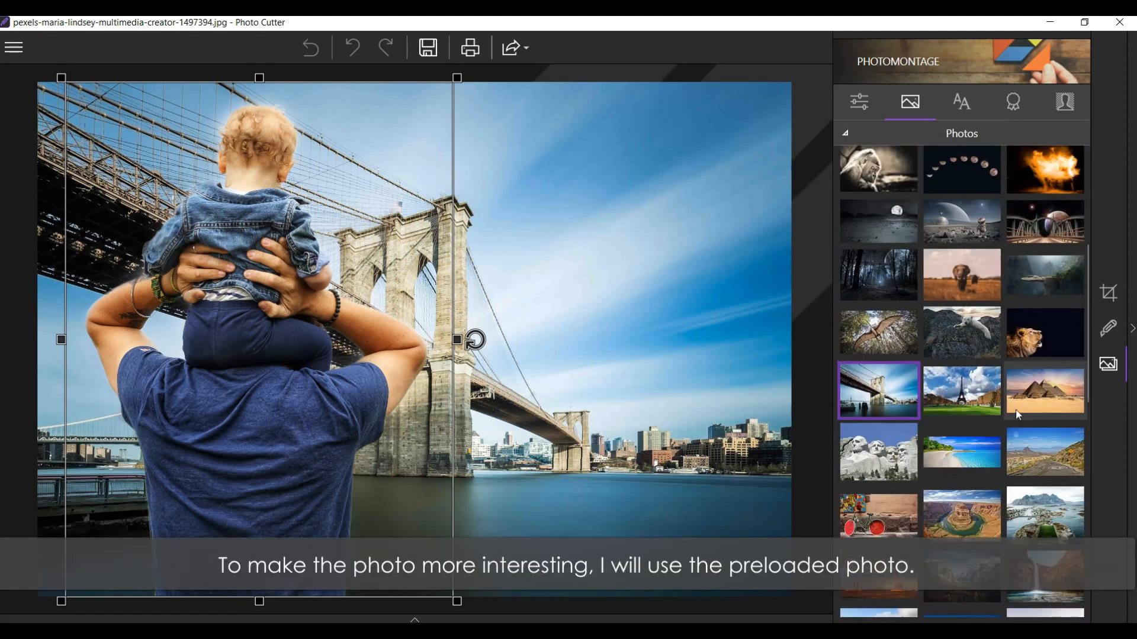
pyautogui.scroll(-3)
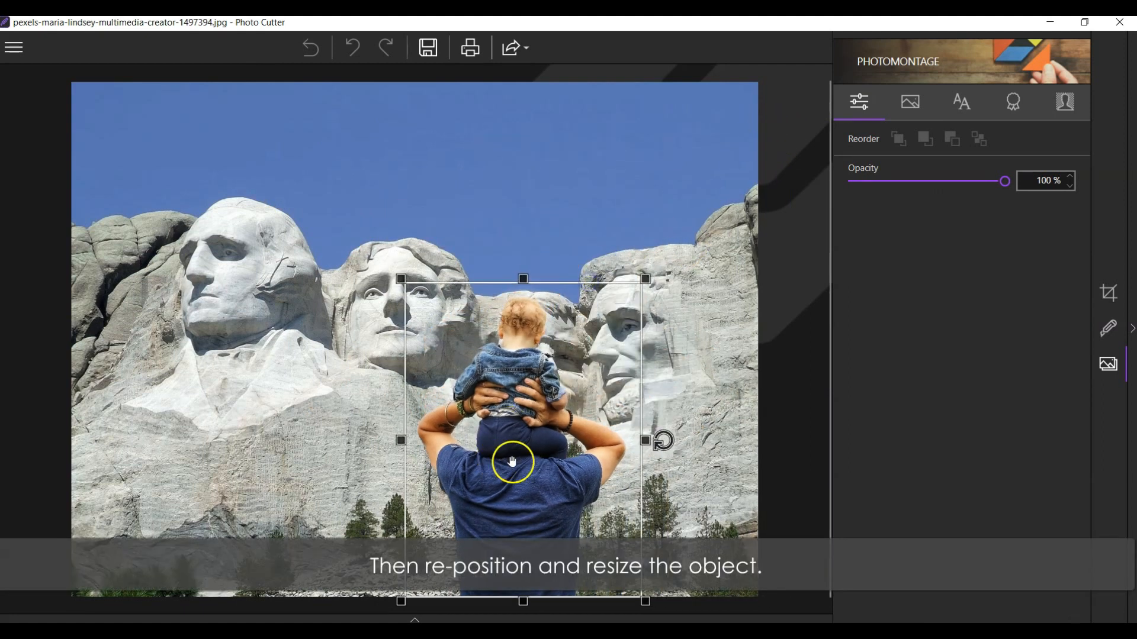
pyautogui.moveTo(511, 462); pyautogui.dragTo(223, 439)
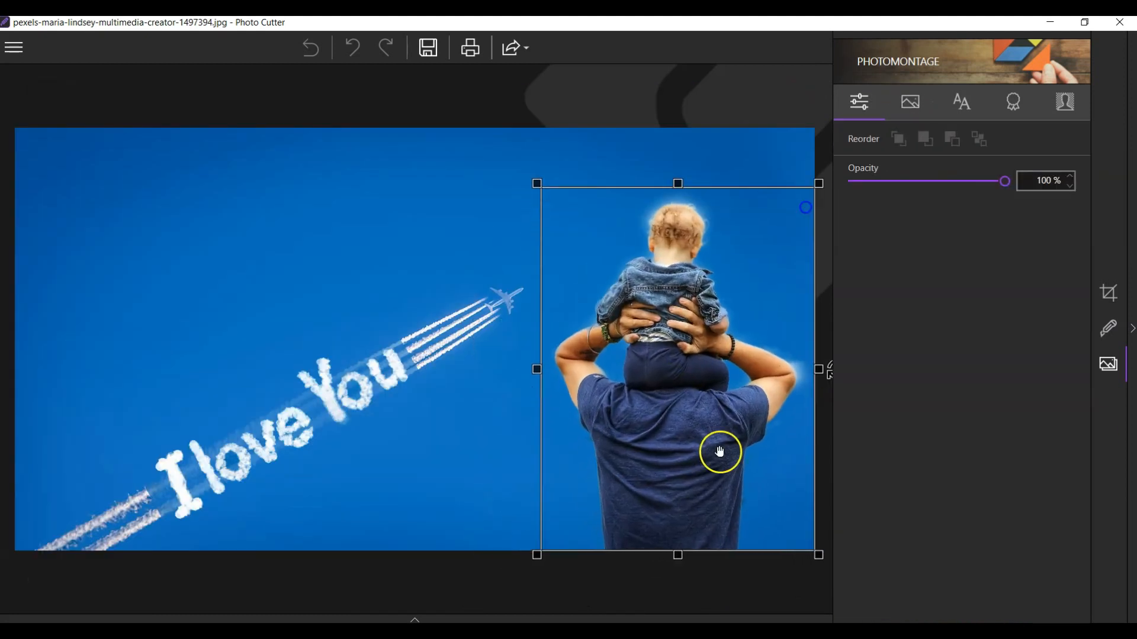
pyautogui.moveTo(1004, 180); pyautogui.dragTo(987, 181)
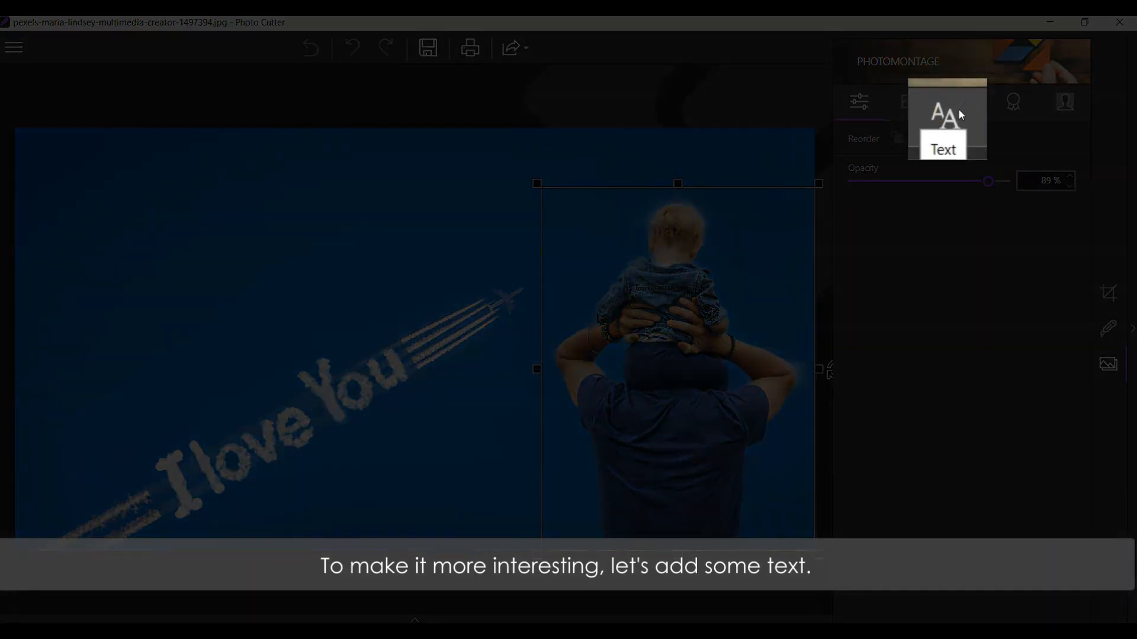
# Add the BABY GIRL text template and enlarge it in the upper left.
pyautogui.click(956, 101)
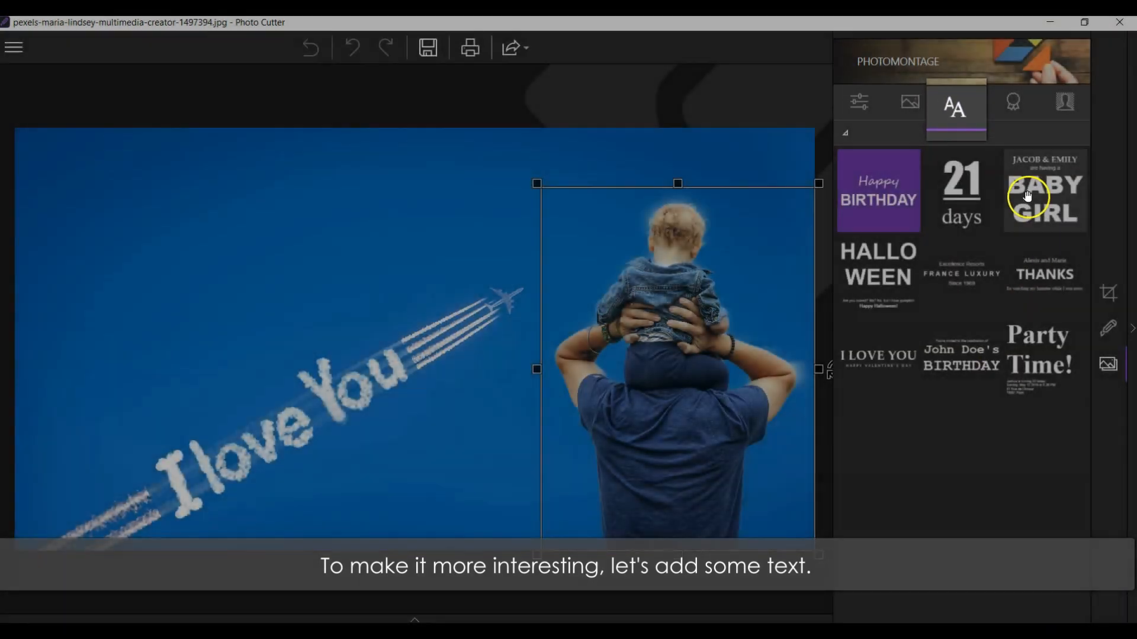
pyautogui.click(1044, 191)
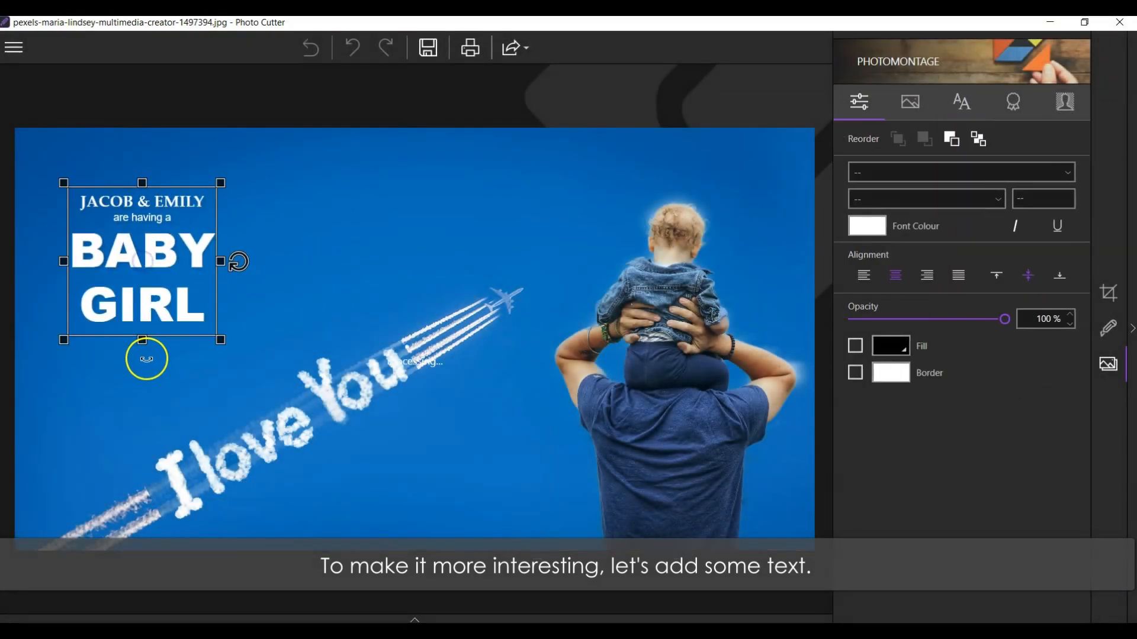
pyautogui.moveTo(220, 339); pyautogui.dragTo(259, 376)
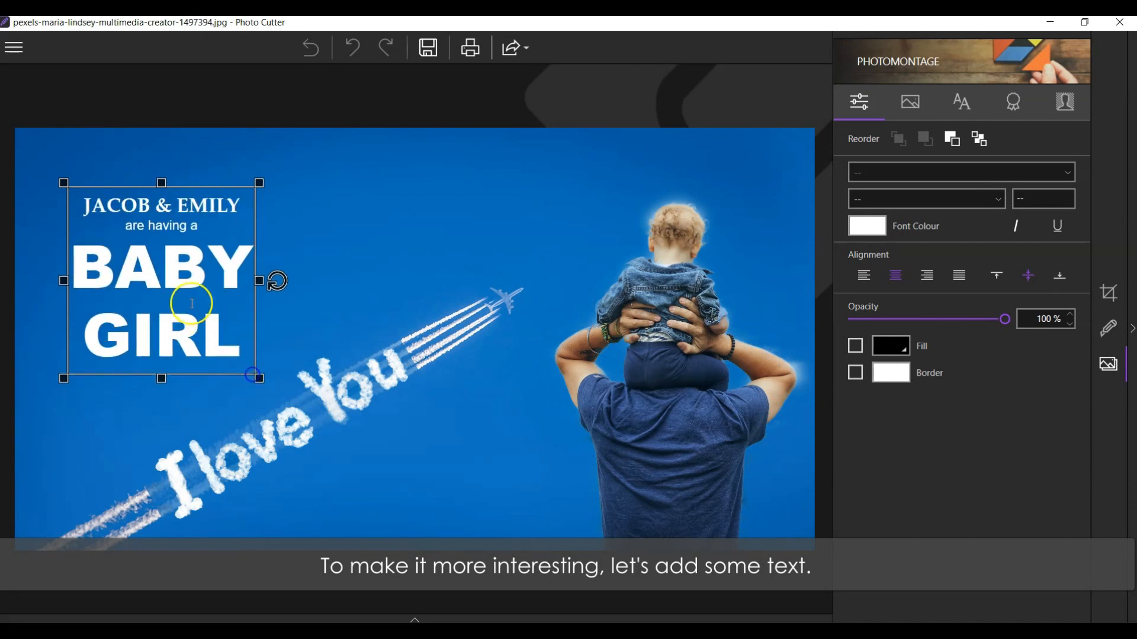
pyautogui.moveTo(191, 303); pyautogui.dragTo(174, 257)
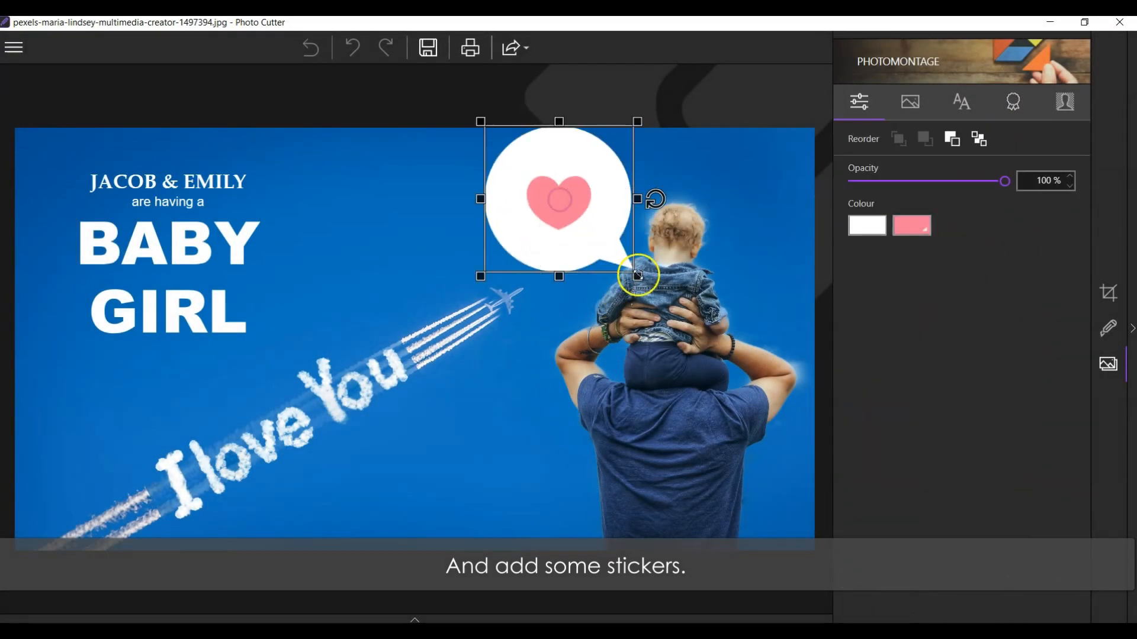
# Shrink the heart speech-bubble sticker beside the baby's head.
pyautogui.moveTo(636, 275); pyautogui.dragTo(630, 241)
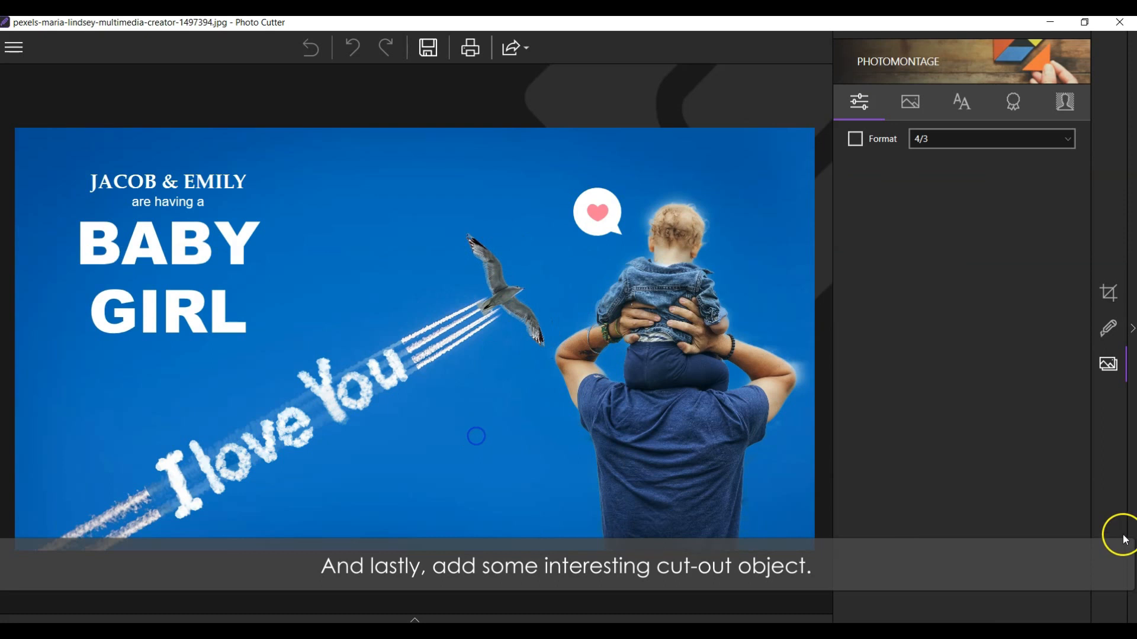
# Export the composite in JPEG format with 100% quality at original size.
pyautogui.click(427, 48)
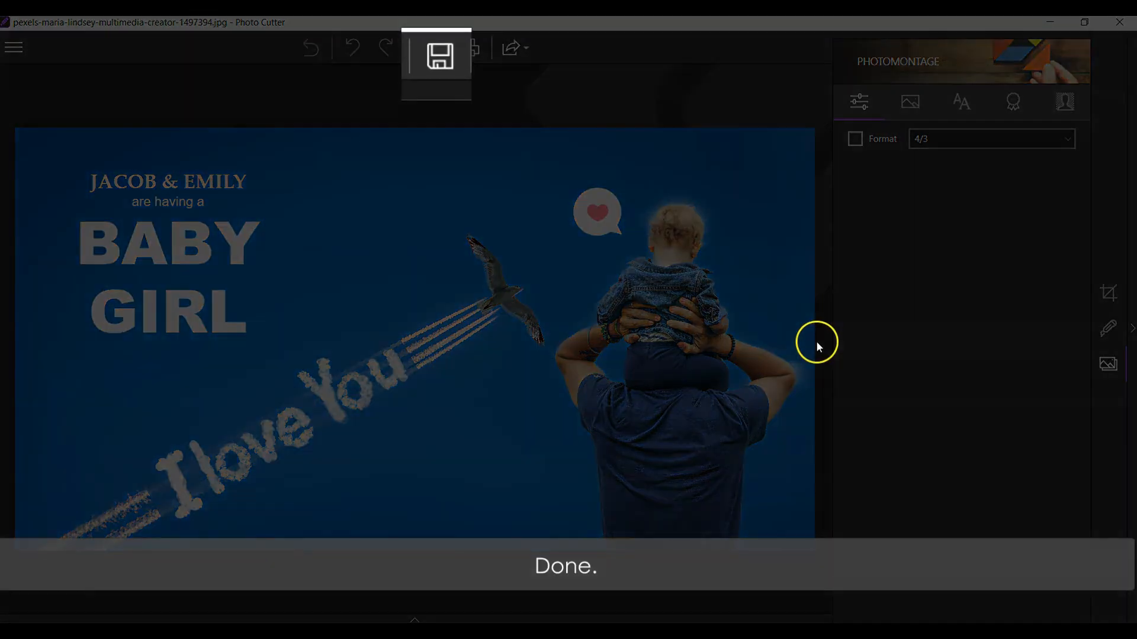
pyautogui.click(435, 56)
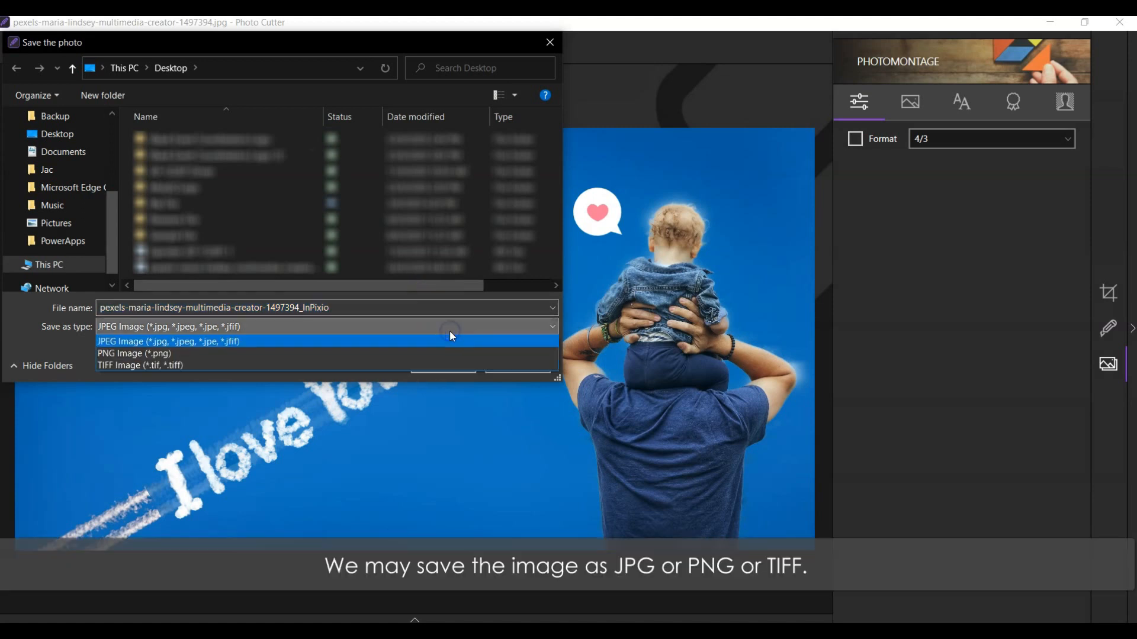
pyautogui.moveTo(464, 336)
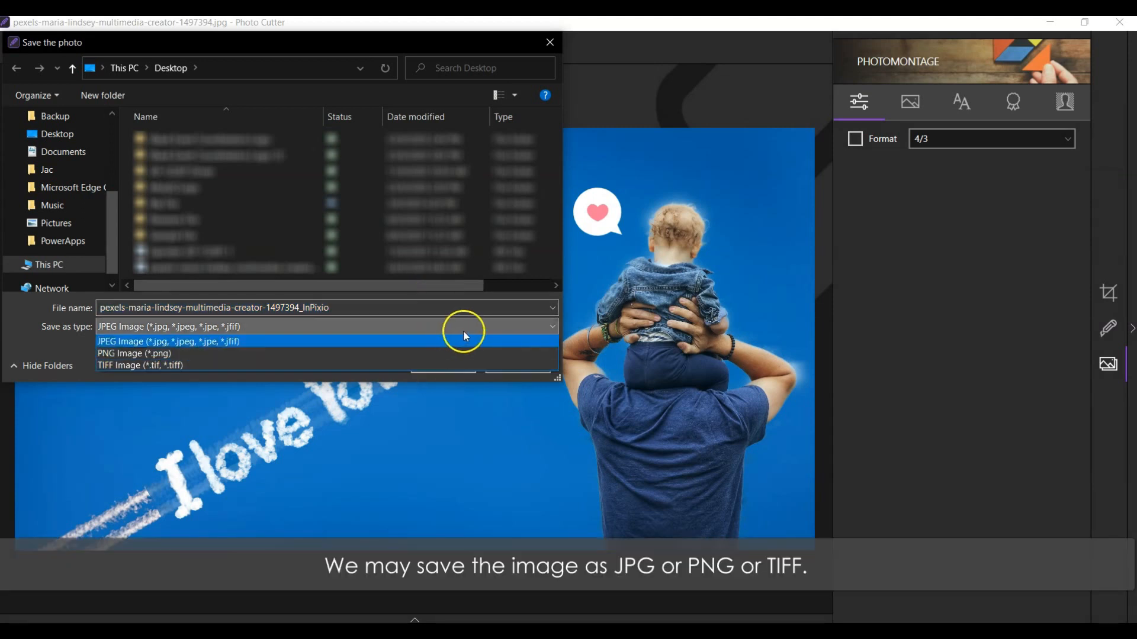
pyautogui.click(168, 341)
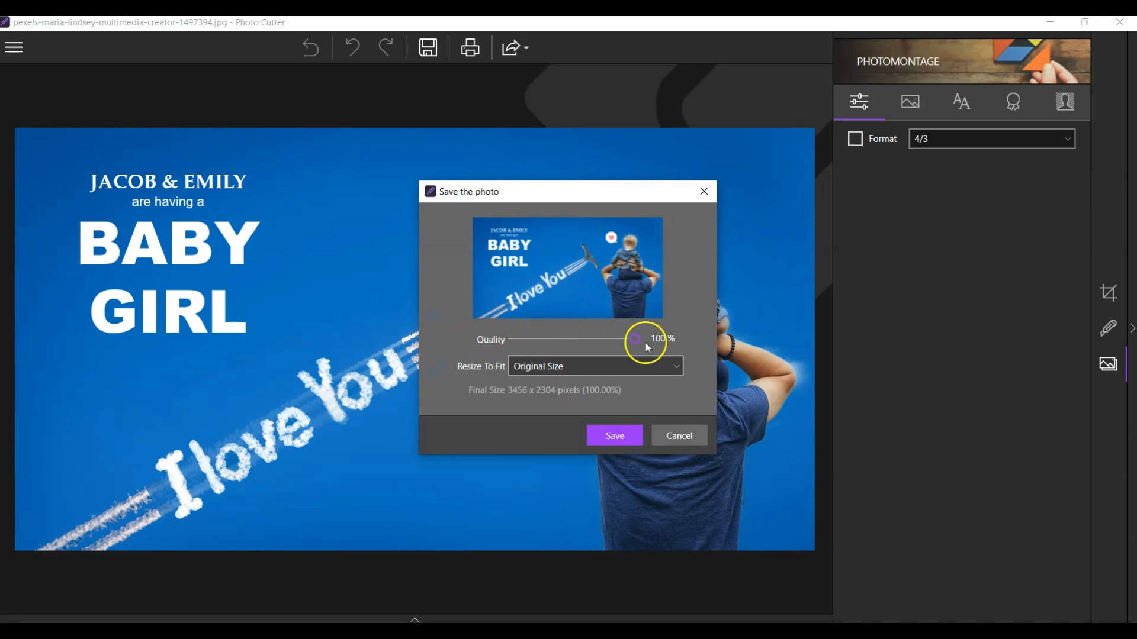
pyautogui.click(614, 436)
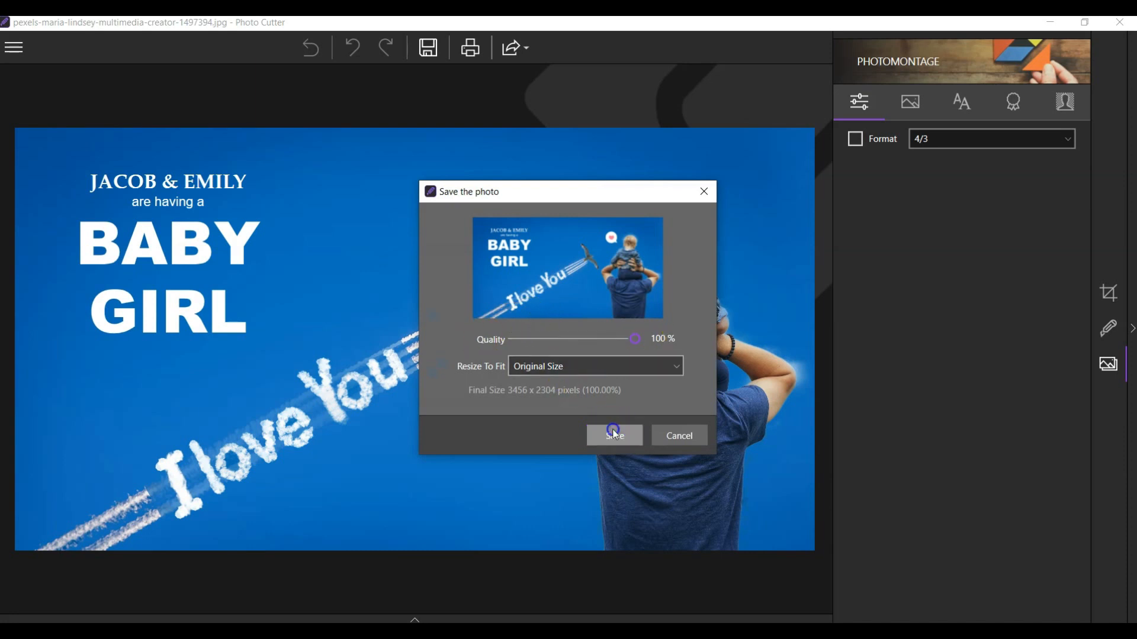
pyautogui.click(613, 435)
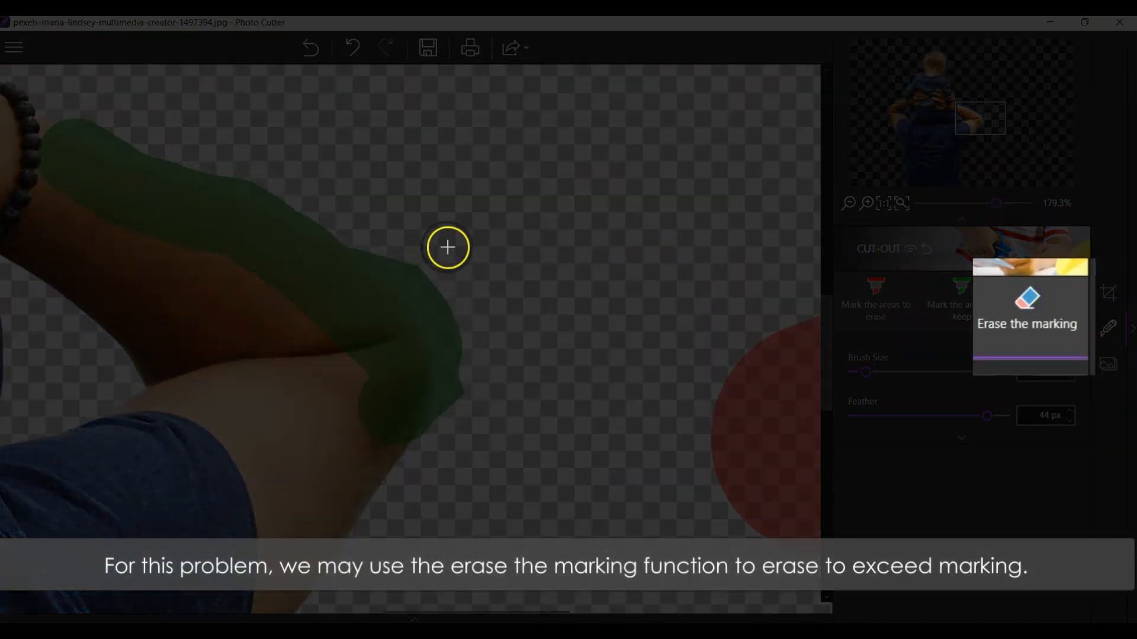
# Switch to 'Erase the marking' to remove the excess green keep marking.
pyautogui.click(1046, 298)
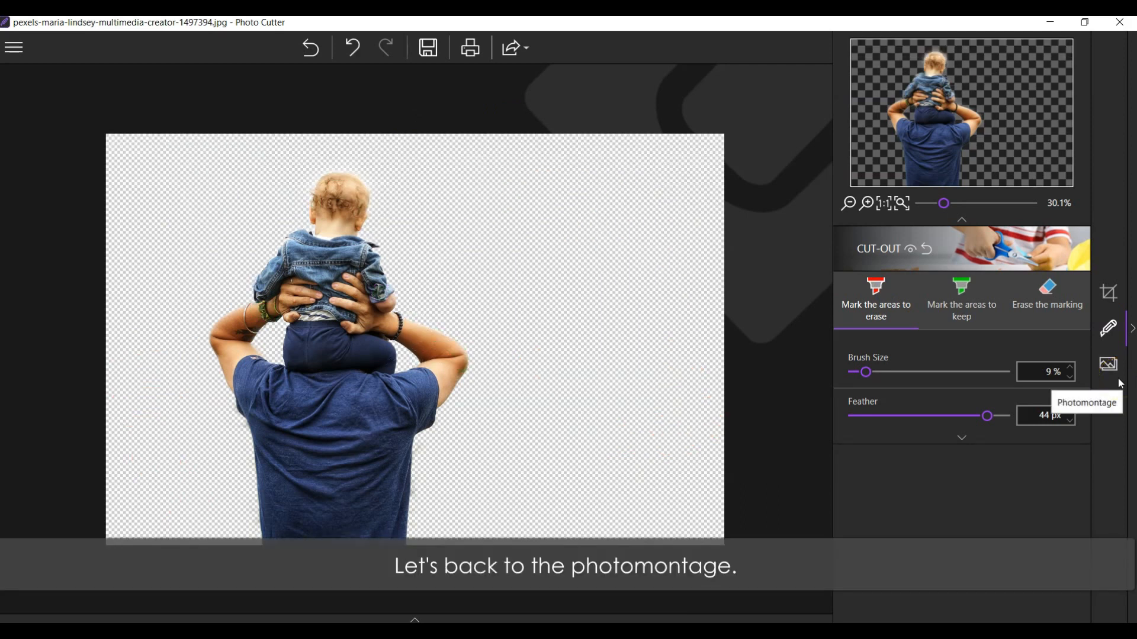
# Return to the photomontage and browse the Photos and Textures collections.
pyautogui.click(1107, 365)
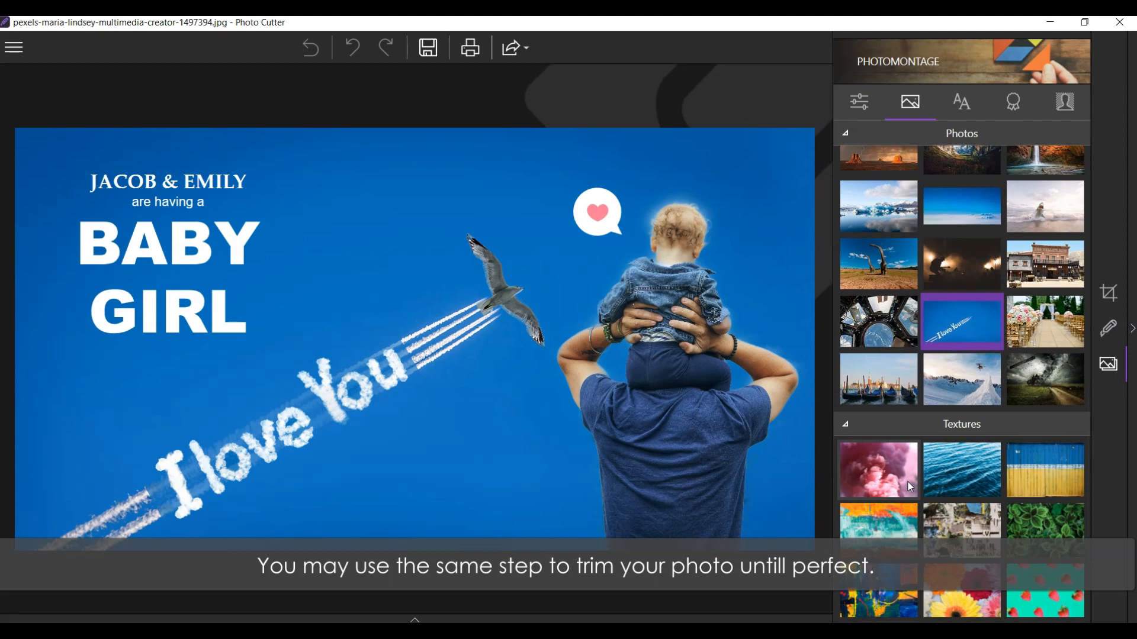
pyautogui.scroll(-3)
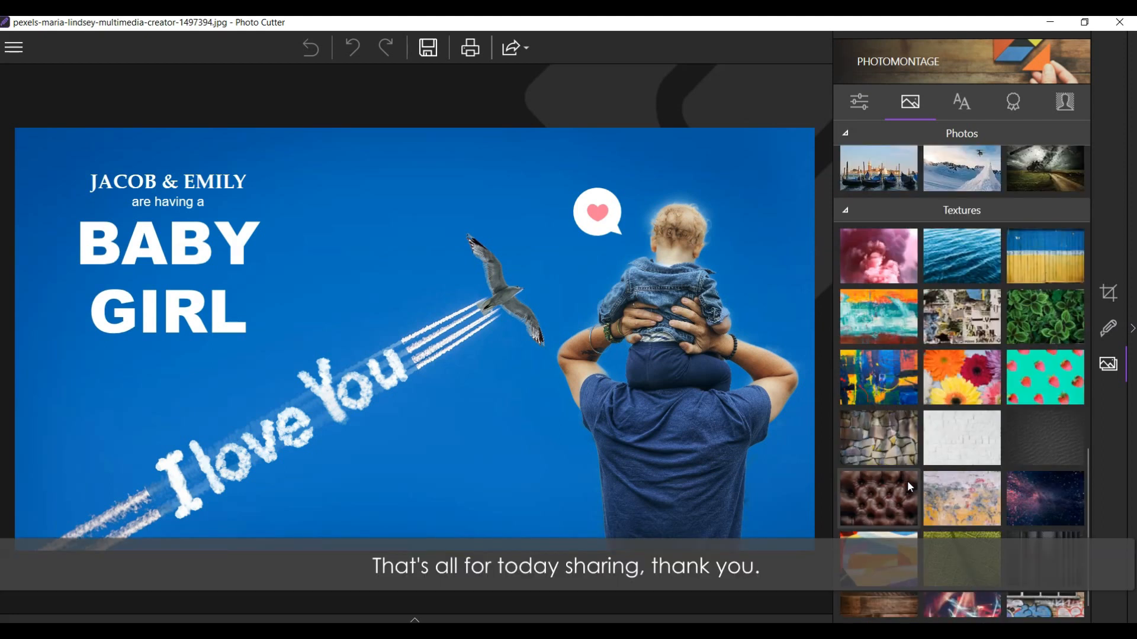
pyautogui.scroll(-3)
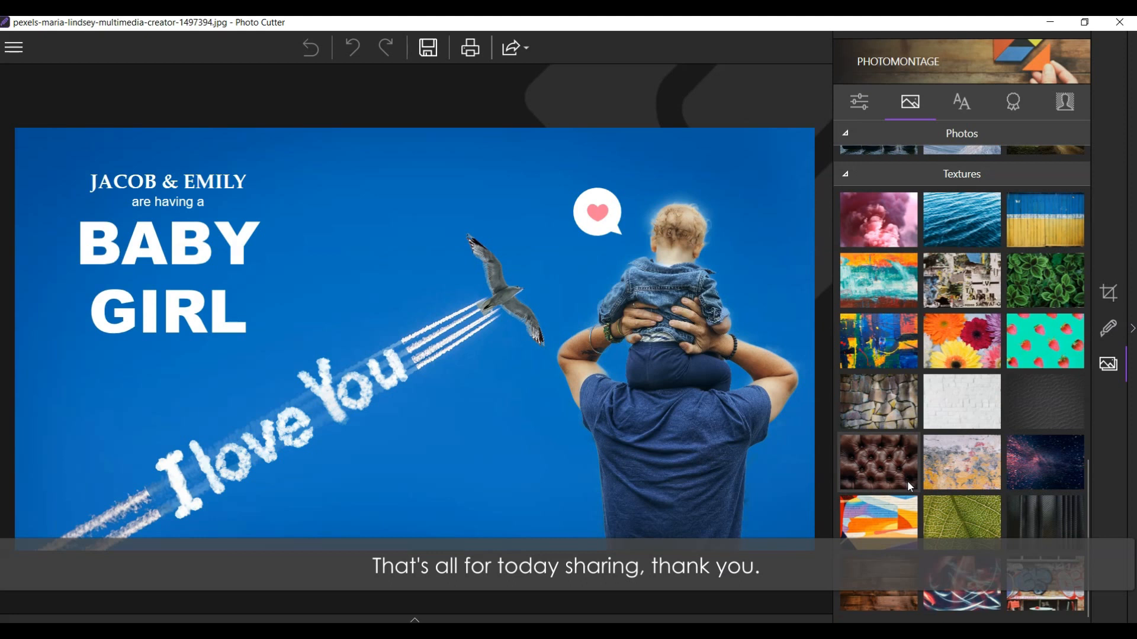